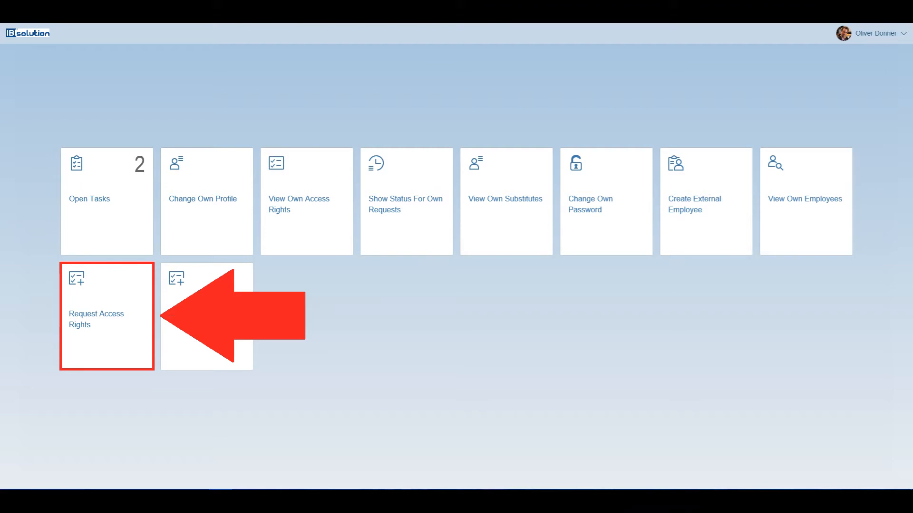
# Start a new access rights request from the Request Access Rights tile.
pyautogui.click(107, 315)
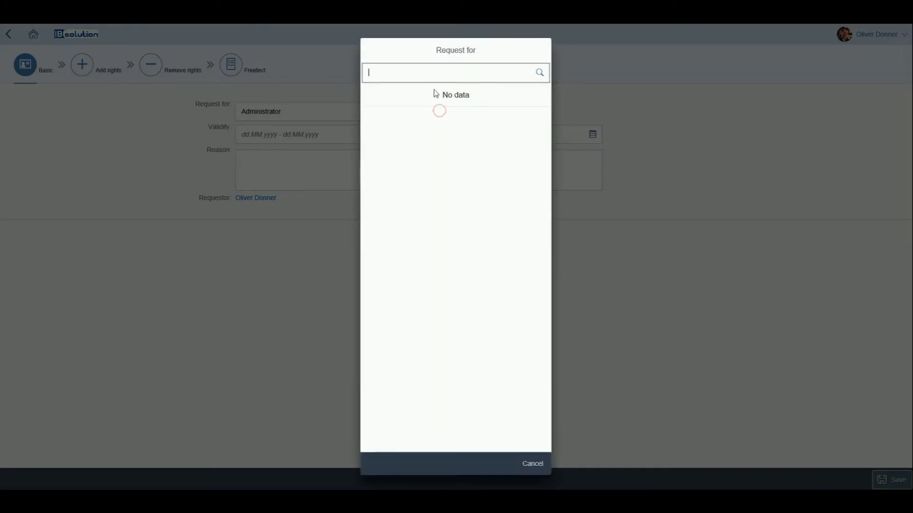
pyautogui.write('Oliver')
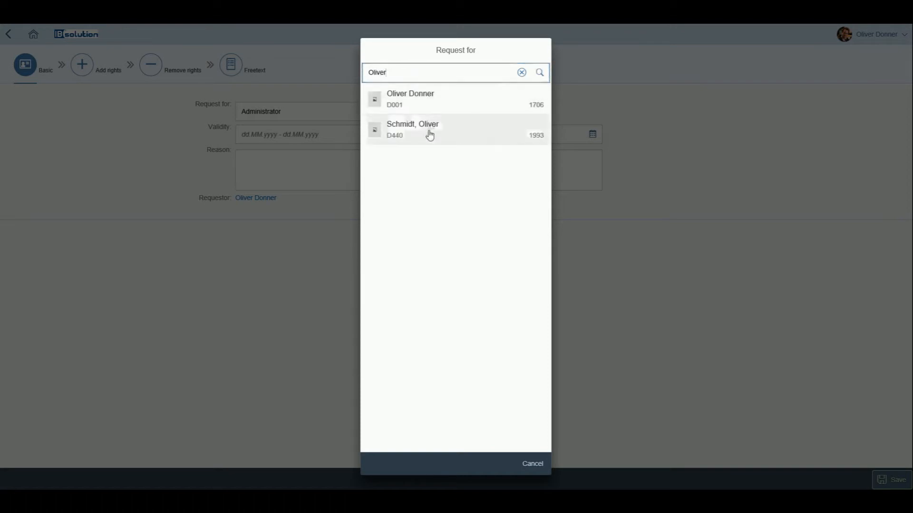
pyautogui.click(412, 129)
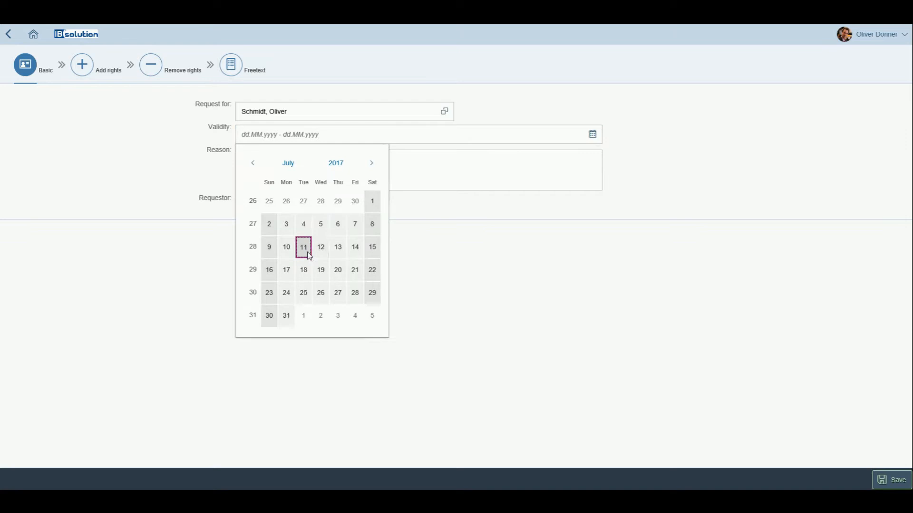
# Set the validity period from 12.07.2017, paging the calendar ahead toward 31.07.2018.
pyautogui.click(320, 246)
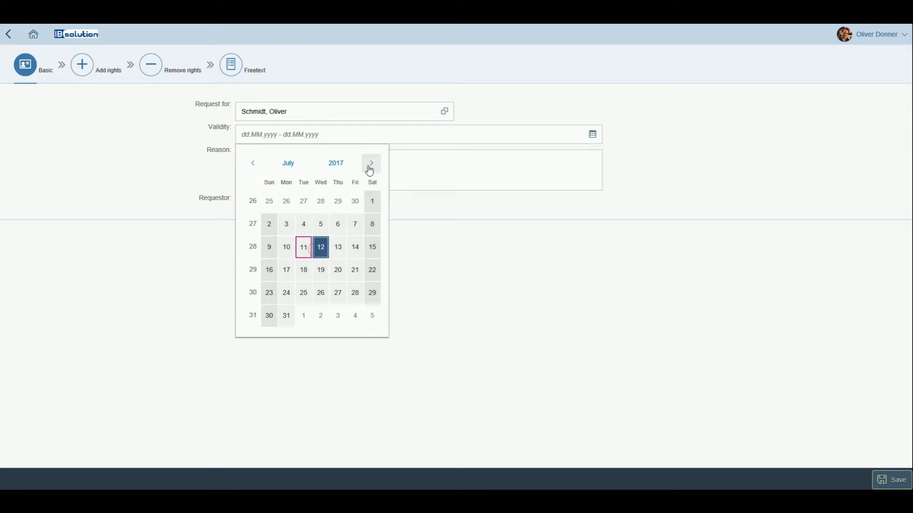
pyautogui.click(335, 162)
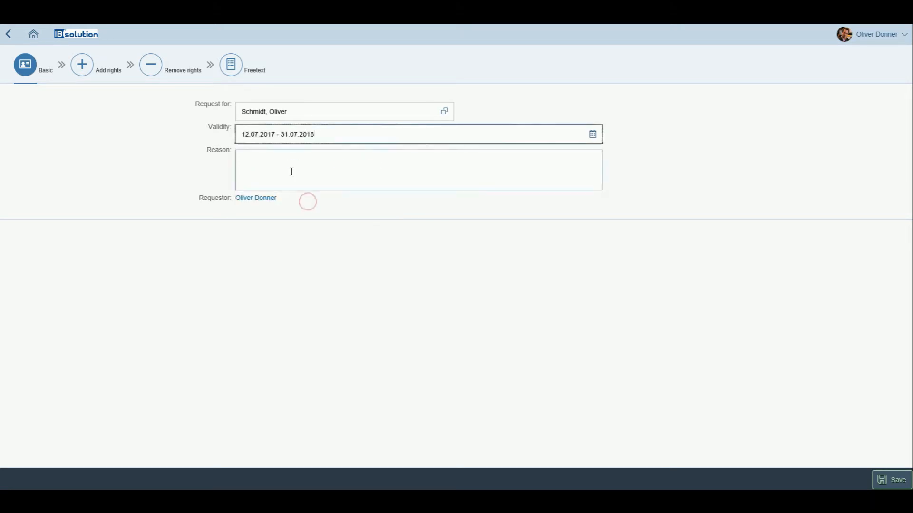
# Enter 'New sales employee' as the reason and move to the Add rights step.
pyautogui.write('New sale')
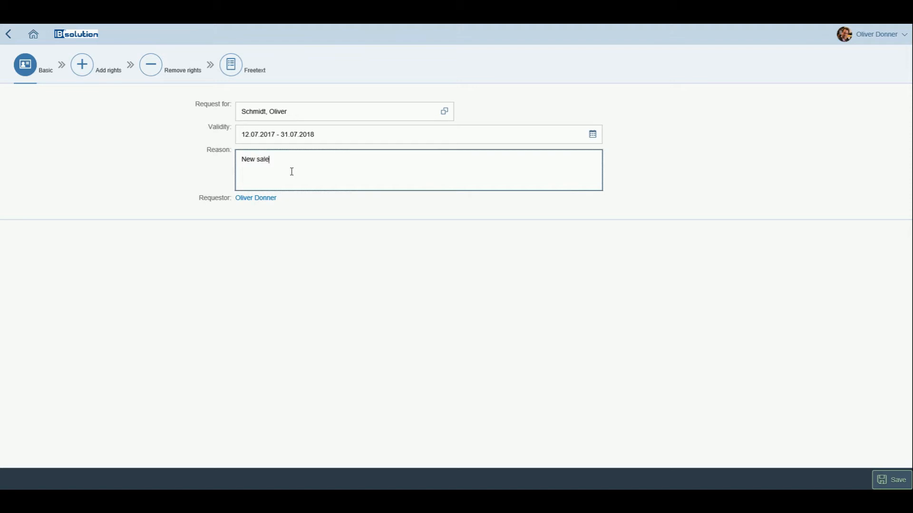
pyautogui.write('s emplo')
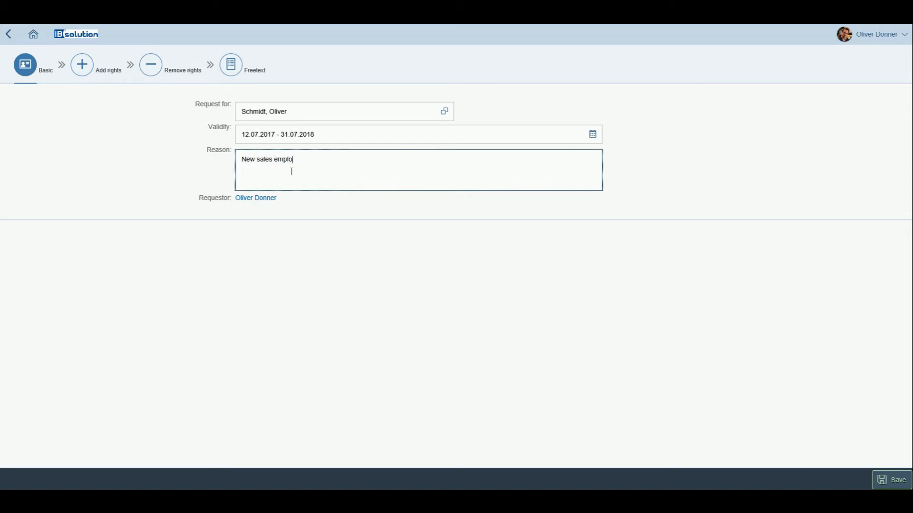
pyautogui.write('yee')
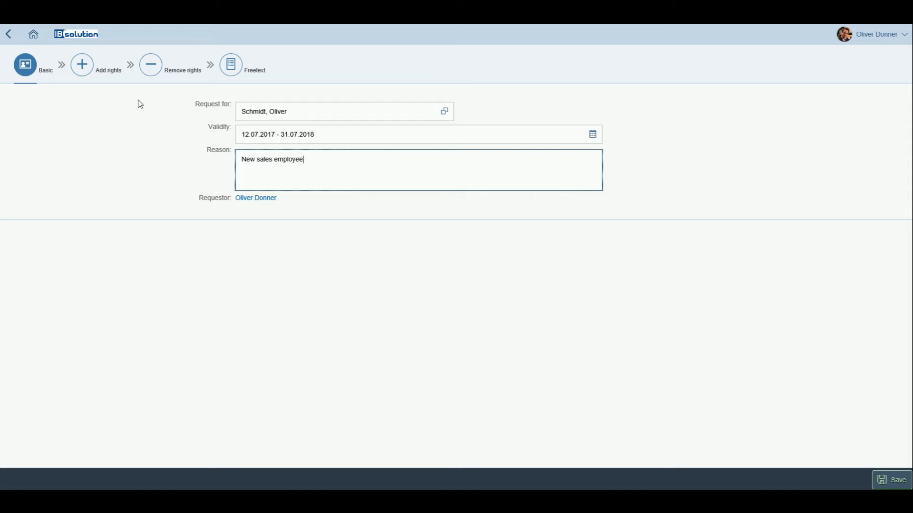
pyautogui.click(81, 64)
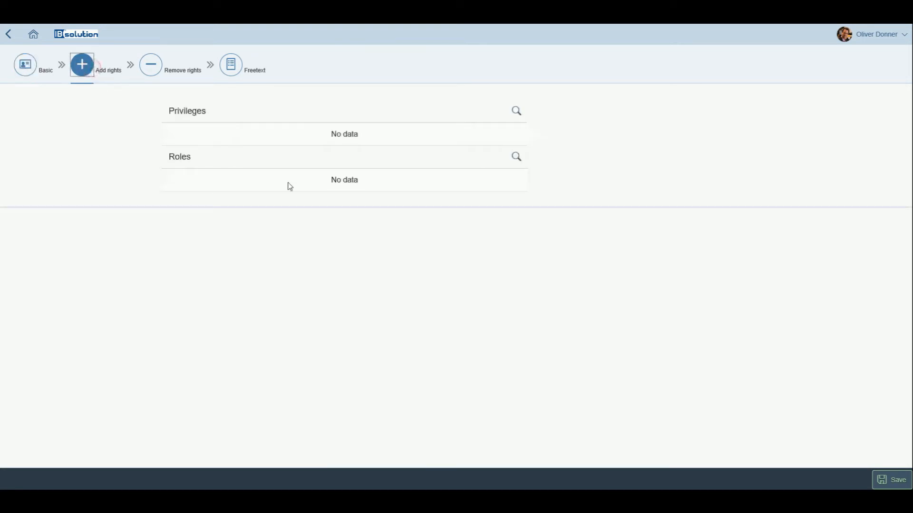
# Search '*verteiler*' and add the test1, GB-Geschäftsprozesse SVP SE and Geschäftsprozesse Gesamt group privileges.
pyautogui.click(514, 111)
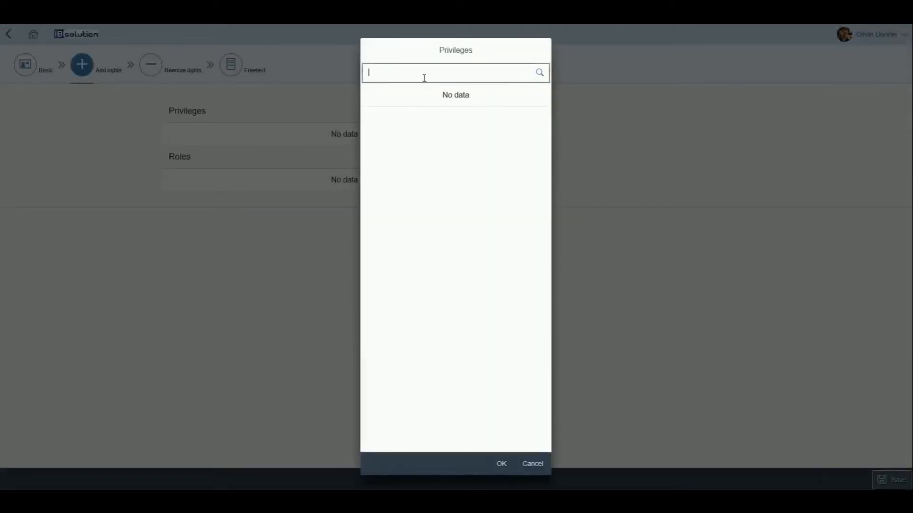
pyautogui.write('*verteiler*')
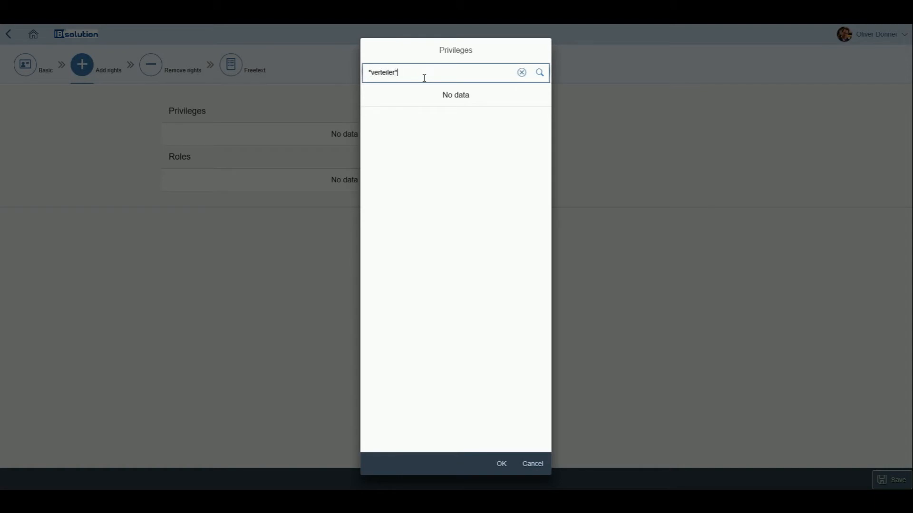
pyautogui.click(538, 72)
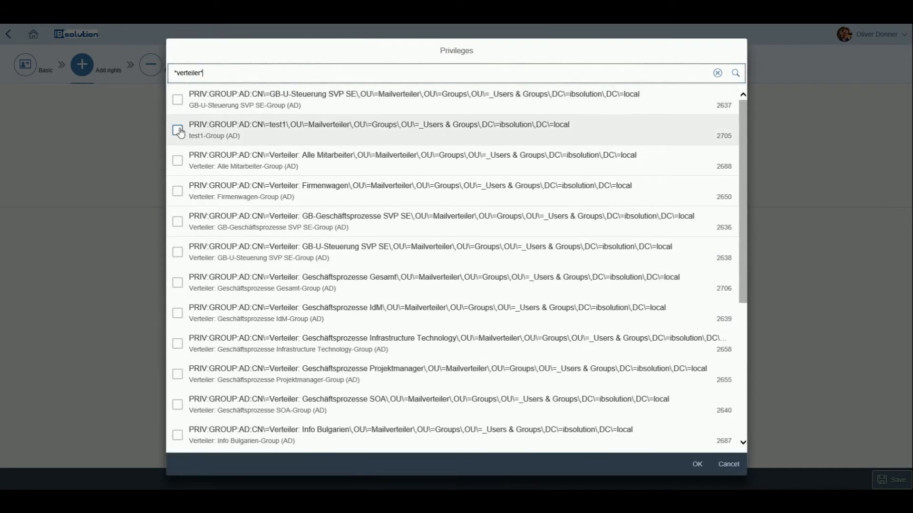
pyautogui.click(178, 129)
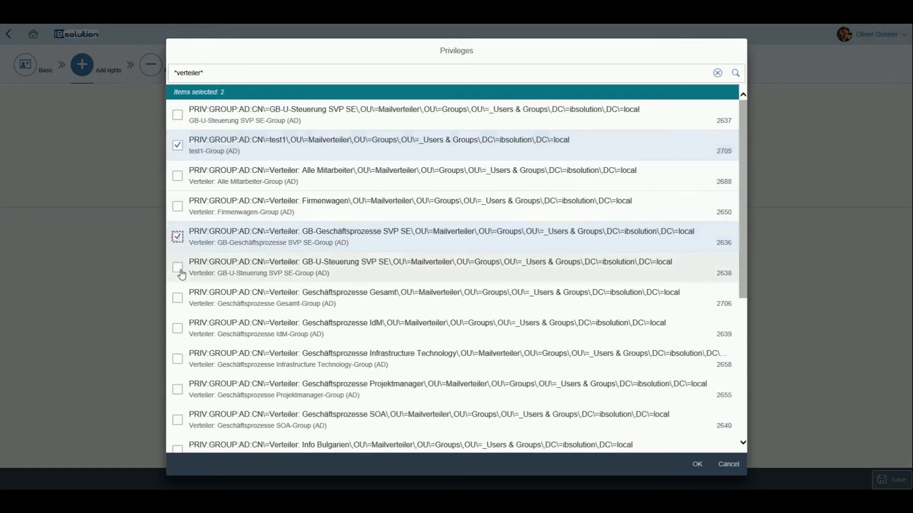
pyautogui.click(178, 297)
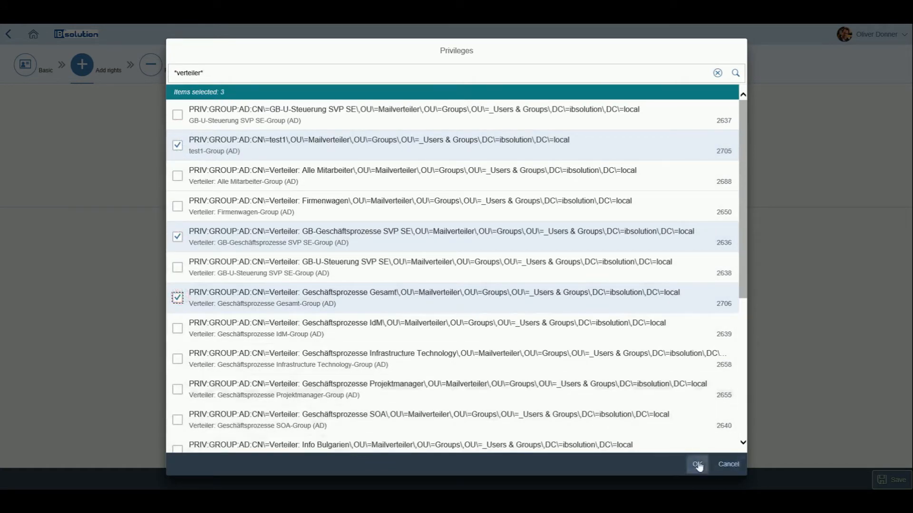
pyautogui.click(697, 464)
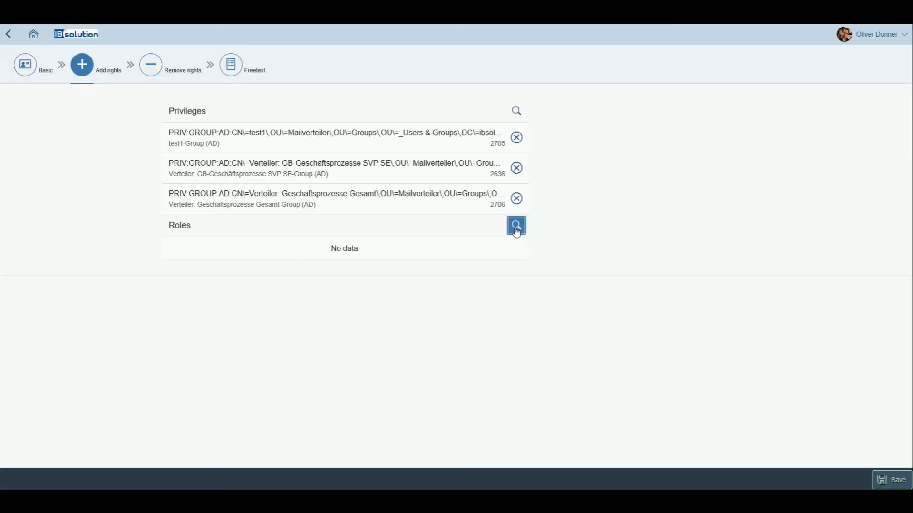
pyautogui.click(516, 226)
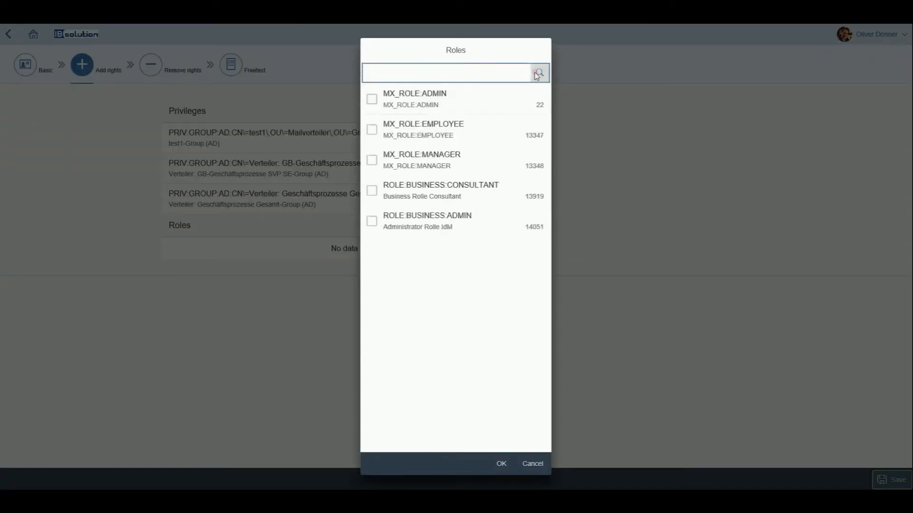
# Add the MX_ROLE:ADMIN and ROLE:BUSINESS:CONSULTANT roles to the request.
pyautogui.click(372, 99)
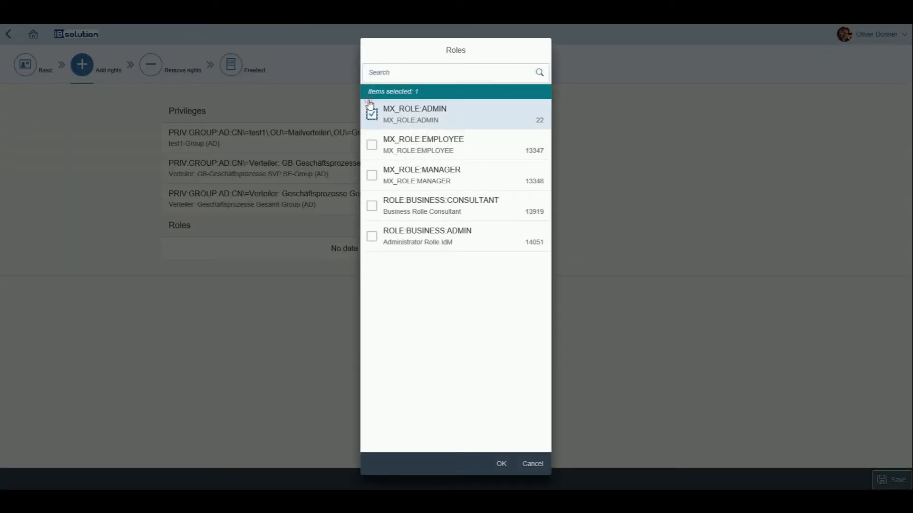
pyautogui.click(372, 205)
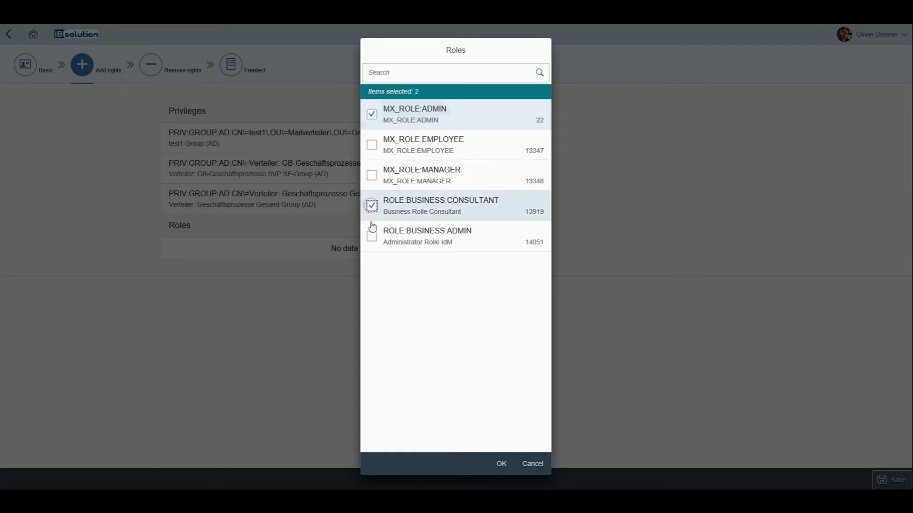
pyautogui.click(371, 206)
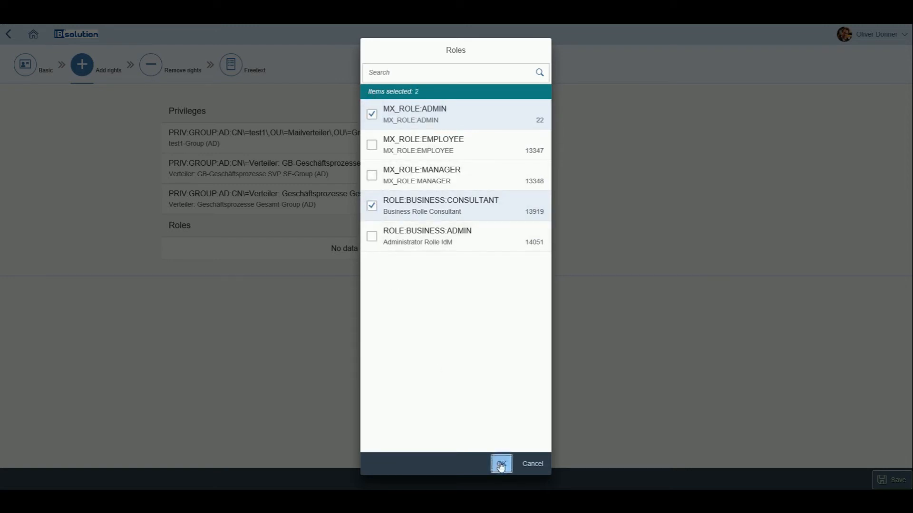
pyautogui.click(501, 463)
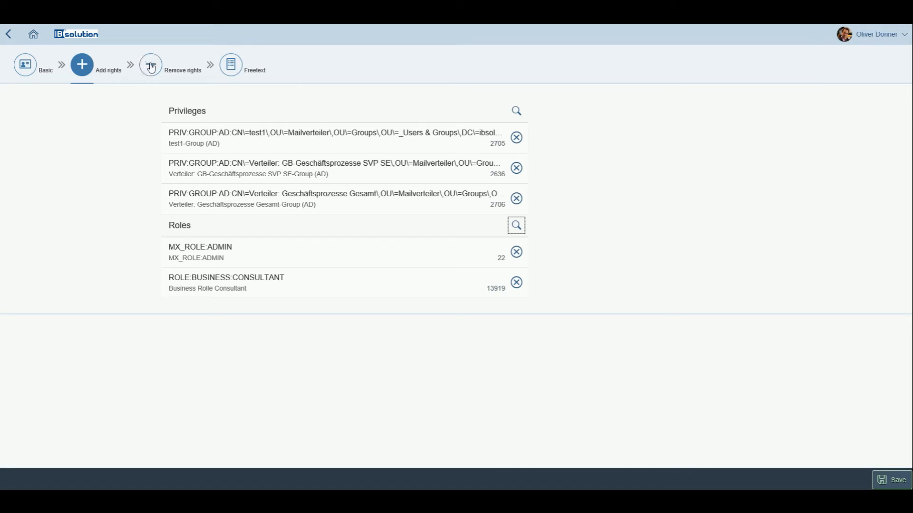
# Move past the Remove rights step to the Freetext step.
pyautogui.click(150, 64)
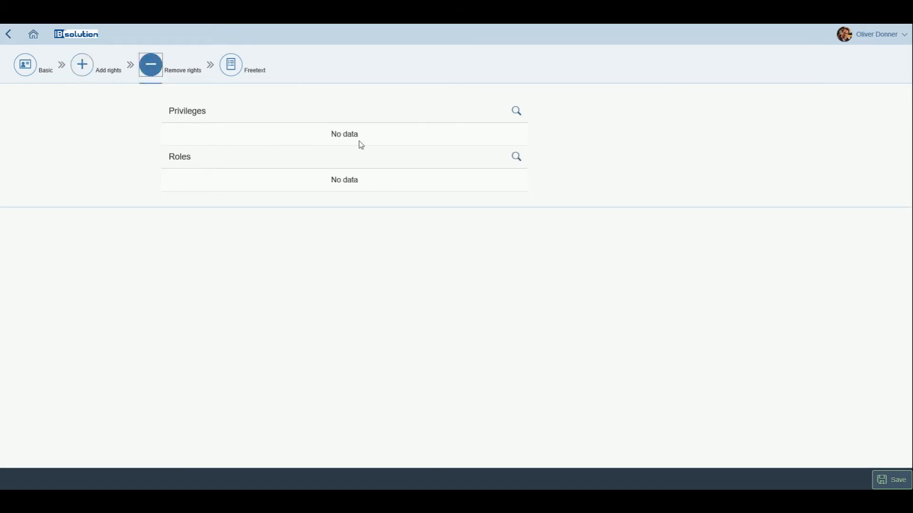
pyautogui.moveTo(417, 155)
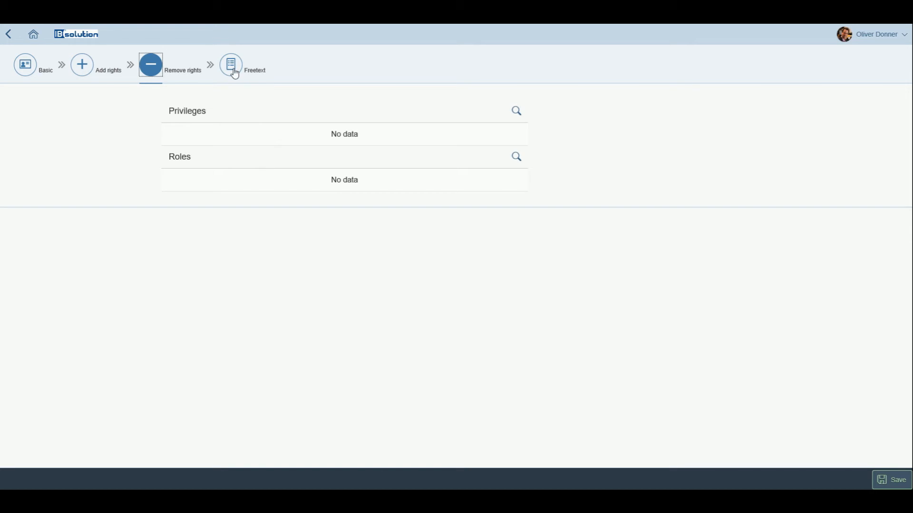
pyautogui.click(231, 64)
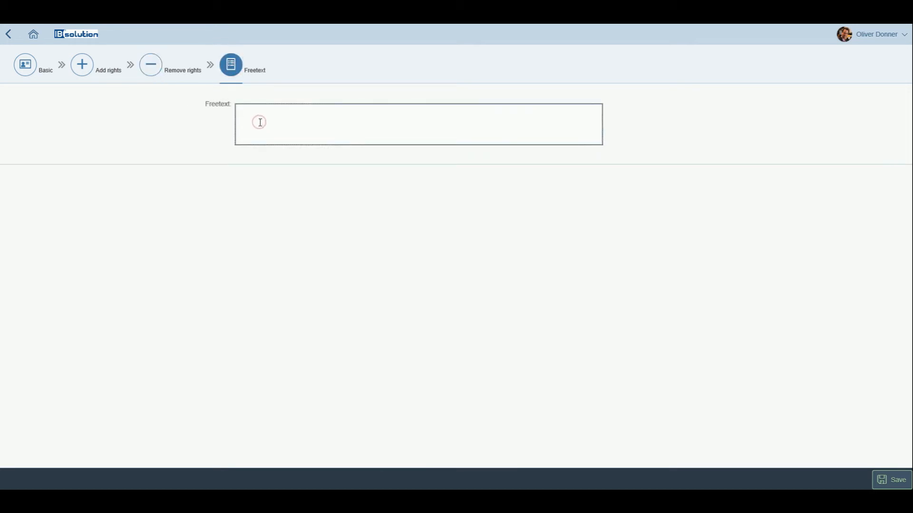
# Enter free text 'This is the request for our new sales employee in area 3b'.
pyautogui.write('This is the')
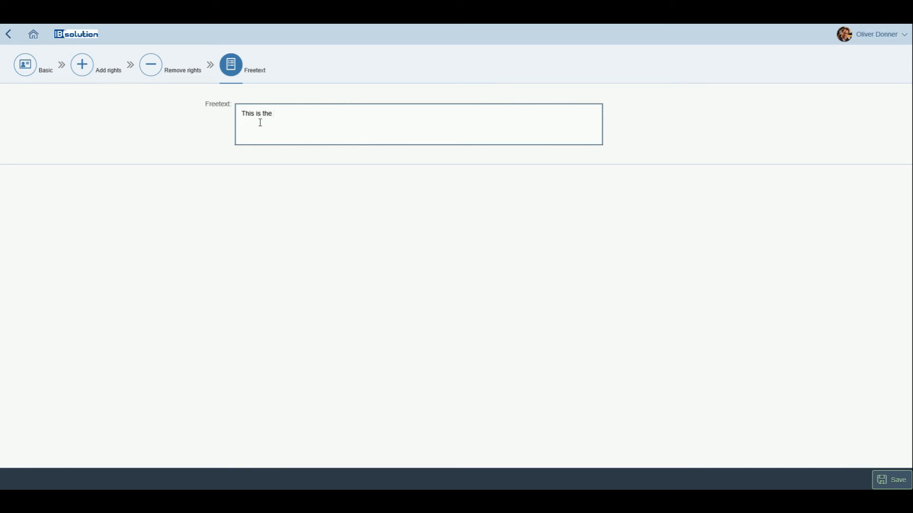
pyautogui.write('request')
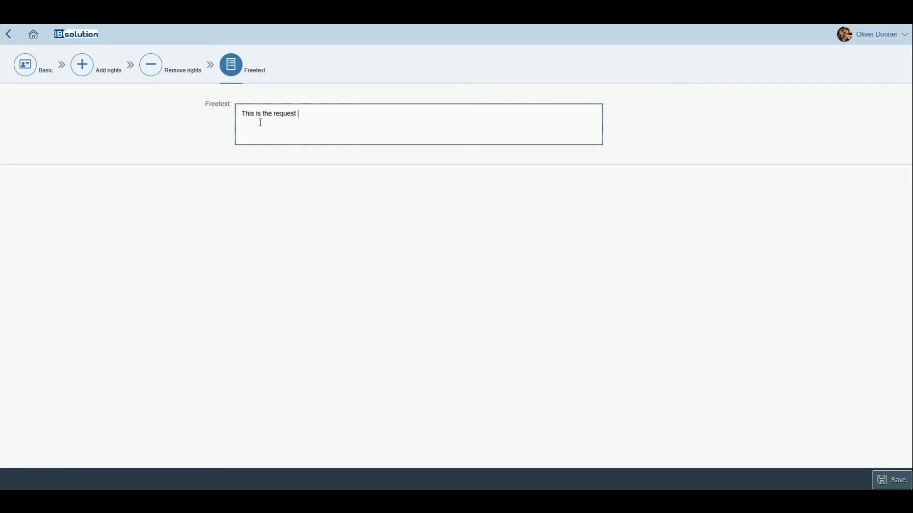
pyautogui.write('for our')
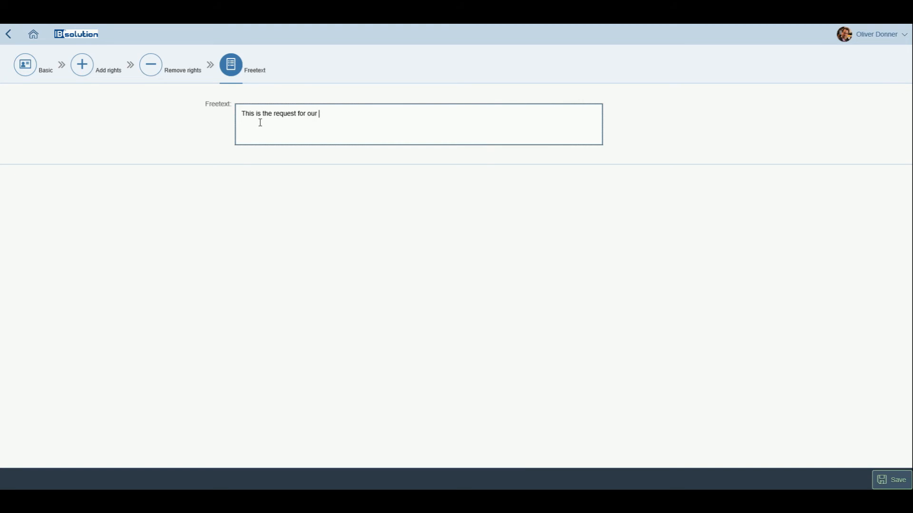
pyautogui.write('new sa')
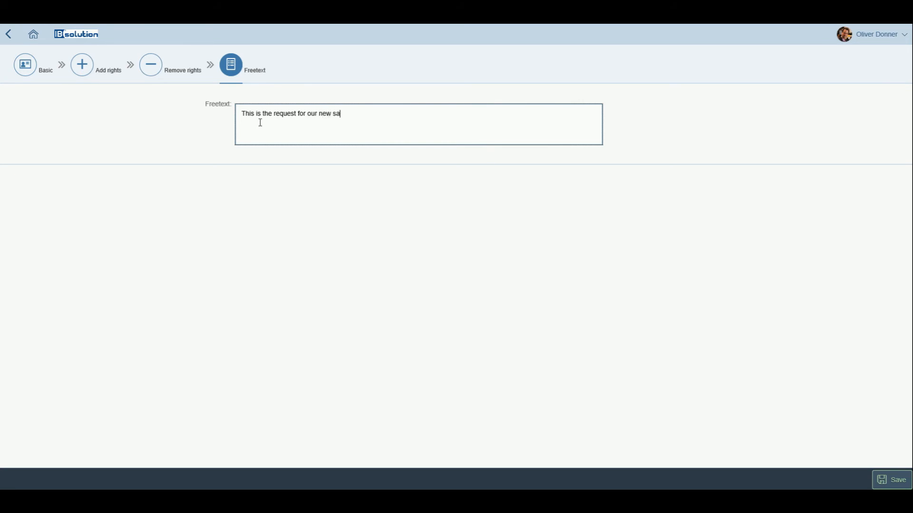
pyautogui.write('les em')
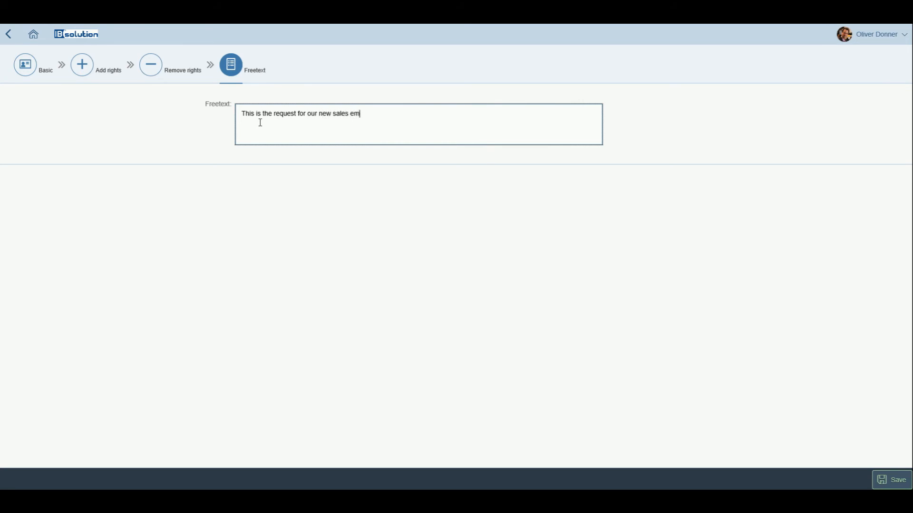
pyautogui.write('ployee in a')
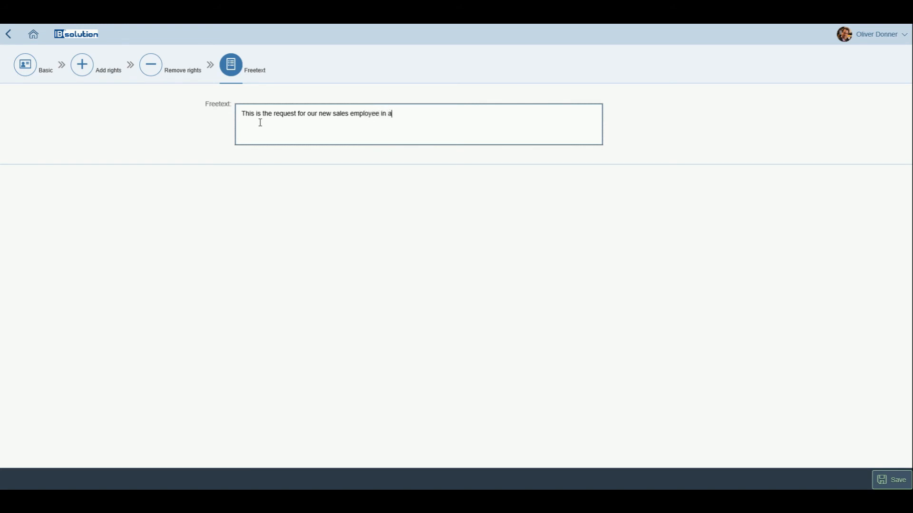
pyautogui.write('rea')
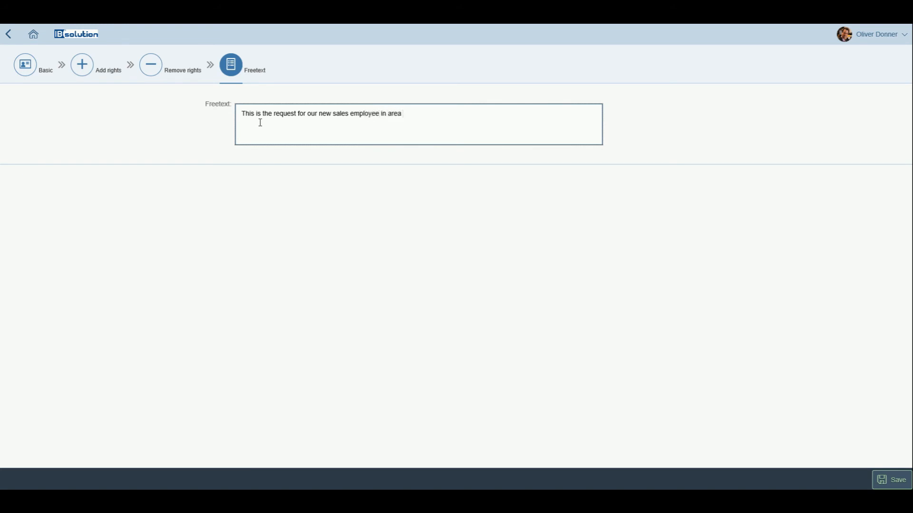
pyautogui.write('3b')
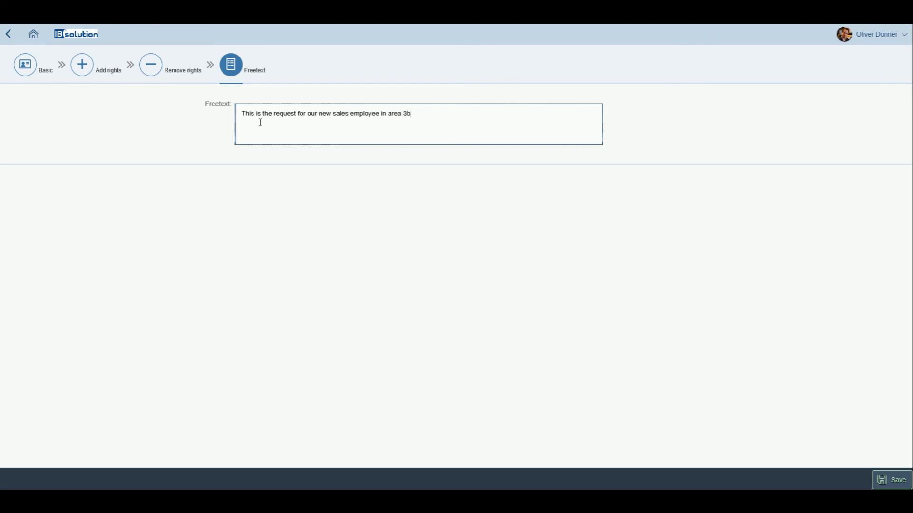